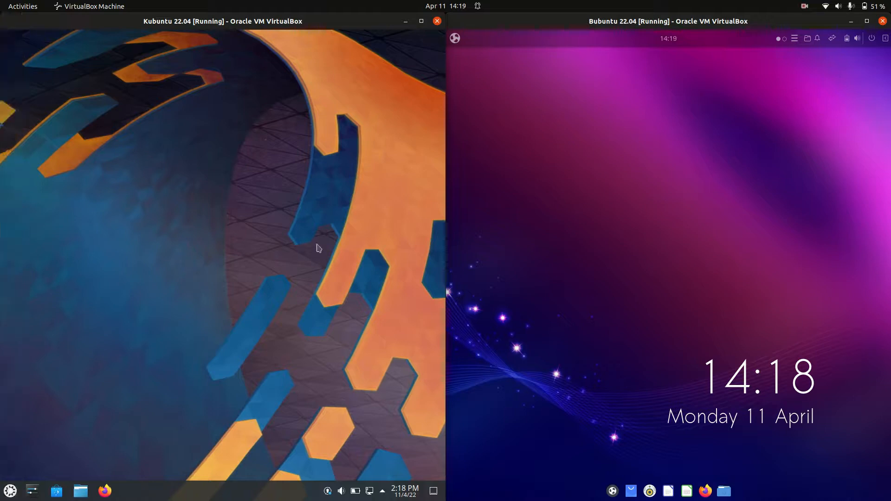
{"action": "mouse_move", "coordinate": [338, 316]}
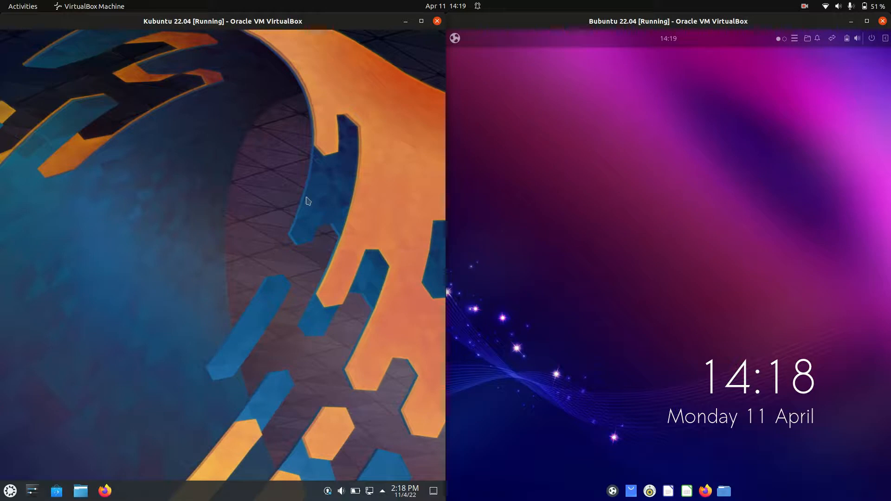
{"action": "mouse_move", "coordinate": [206, 158]}
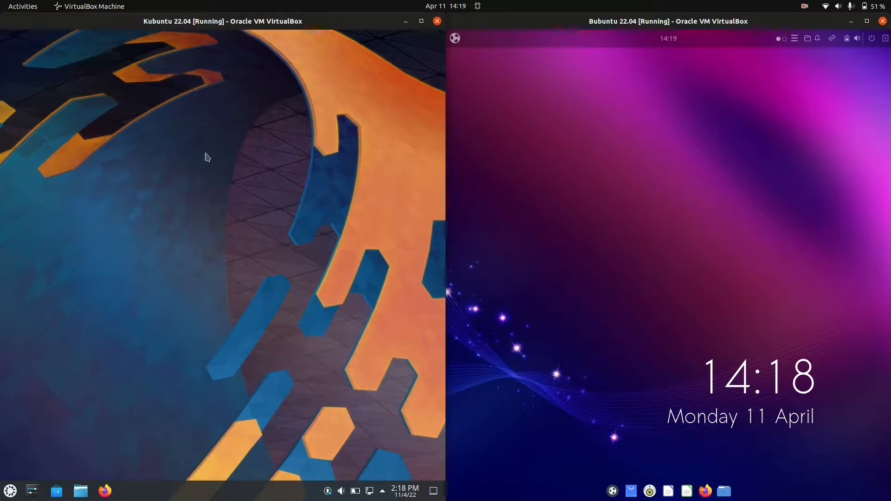
{"action": "mouse_move", "coordinate": [779, 255]}
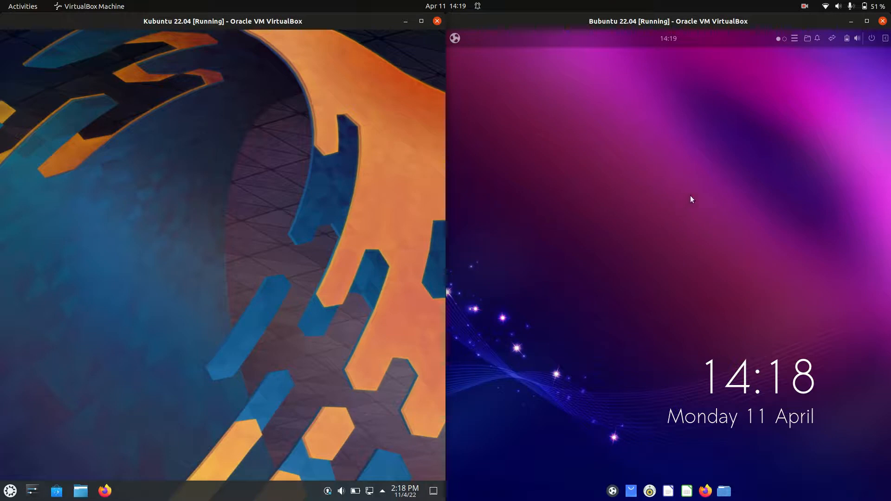
{"action": "mouse_move", "coordinate": [528, 115]}
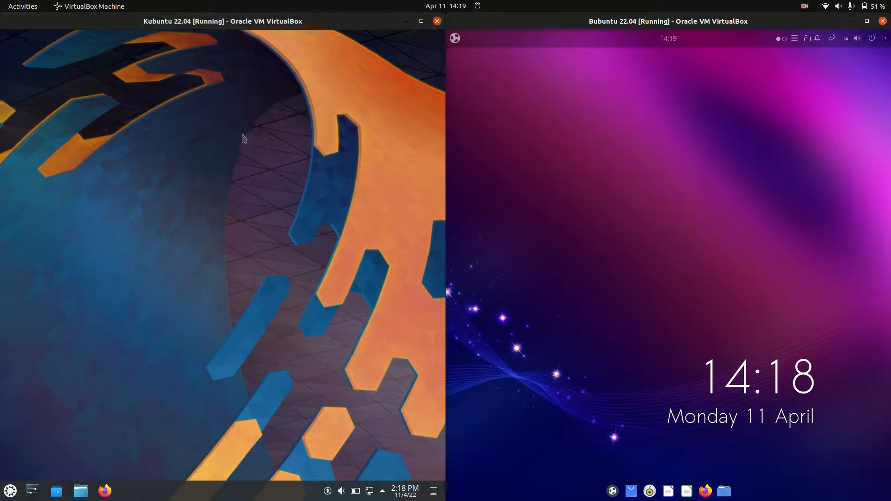
{"action": "mouse_move", "coordinate": [245, 171]}
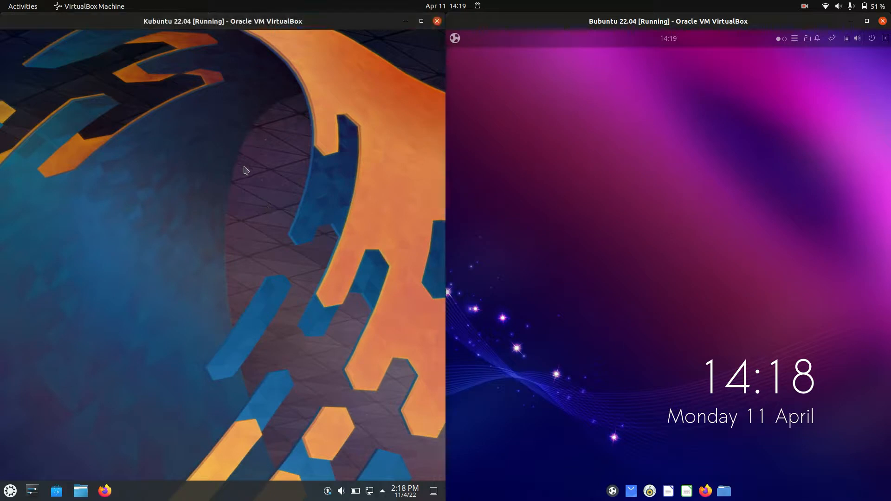
Step: Have Konsole running in Kubuntu and launch Tilix in Budgie by searching 'terminal' in its app menu
{"action": "left_click", "coordinate": [10, 490]}
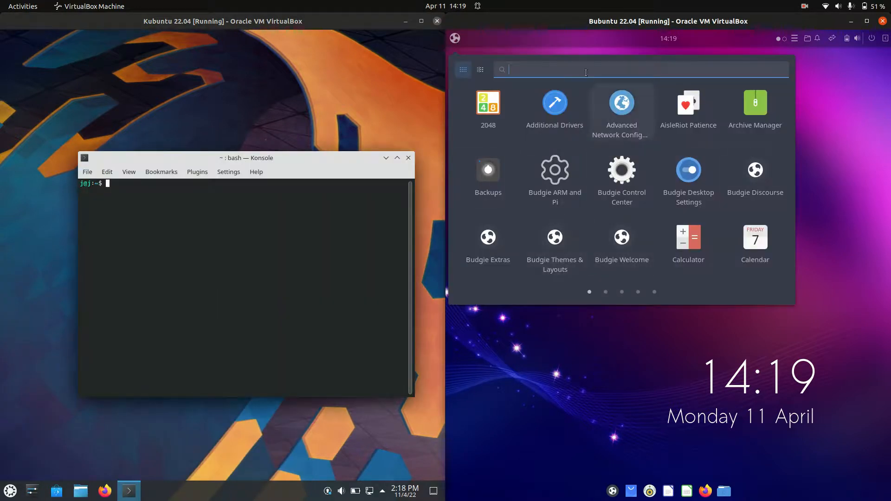
{"action": "type", "text": "terminal"}
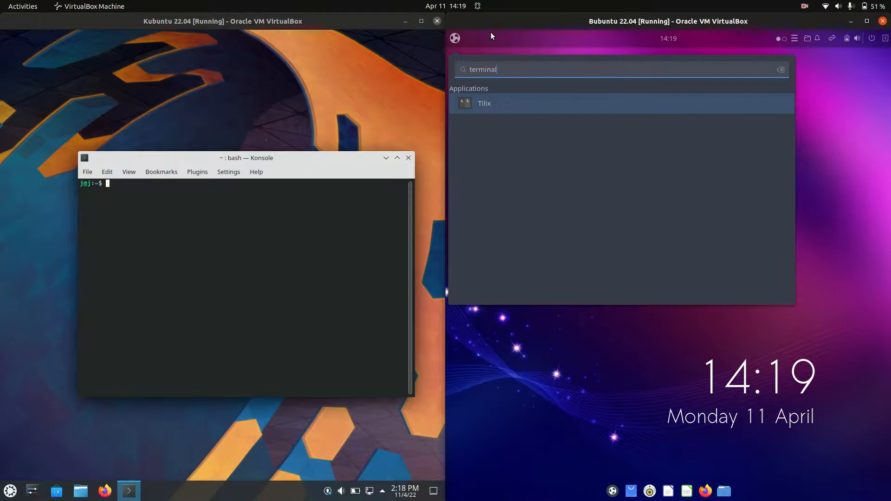
{"action": "left_click", "coordinate": [484, 104]}
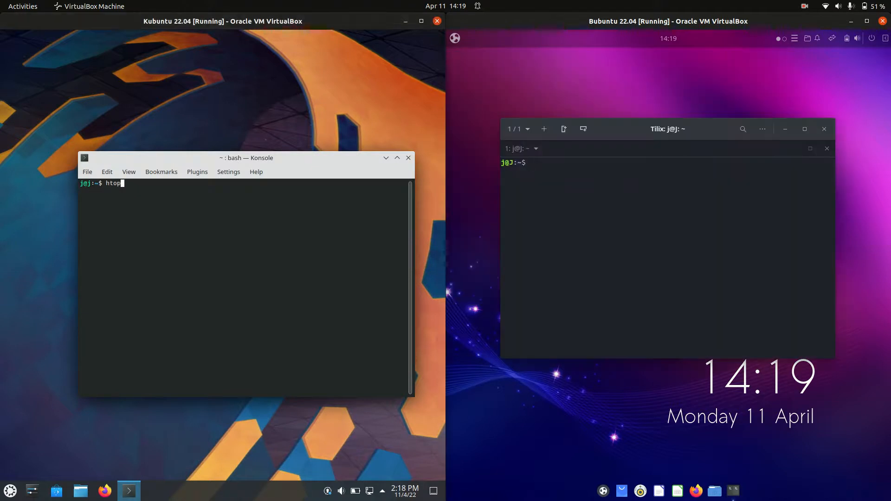